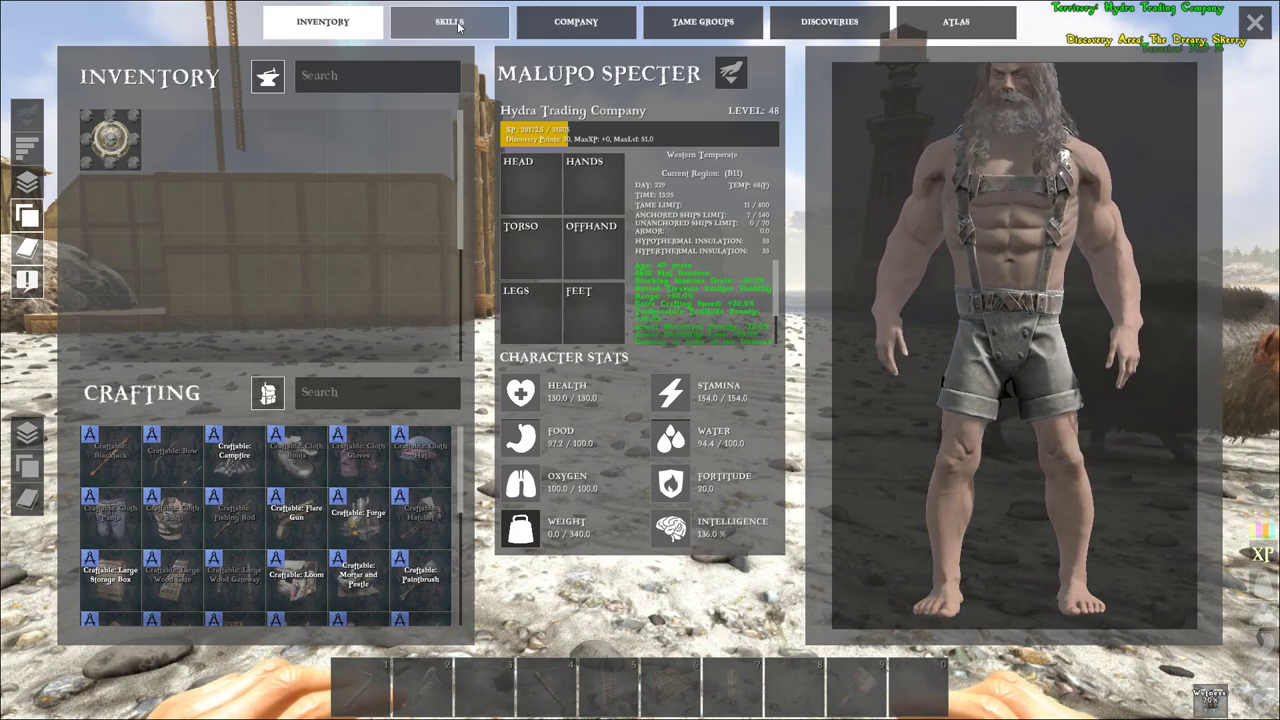
Leave the inventory for the SKILLS screen, showing the Beastmastery tree with zero skill points.
{"action": "left_click", "coordinate": [449, 21]}
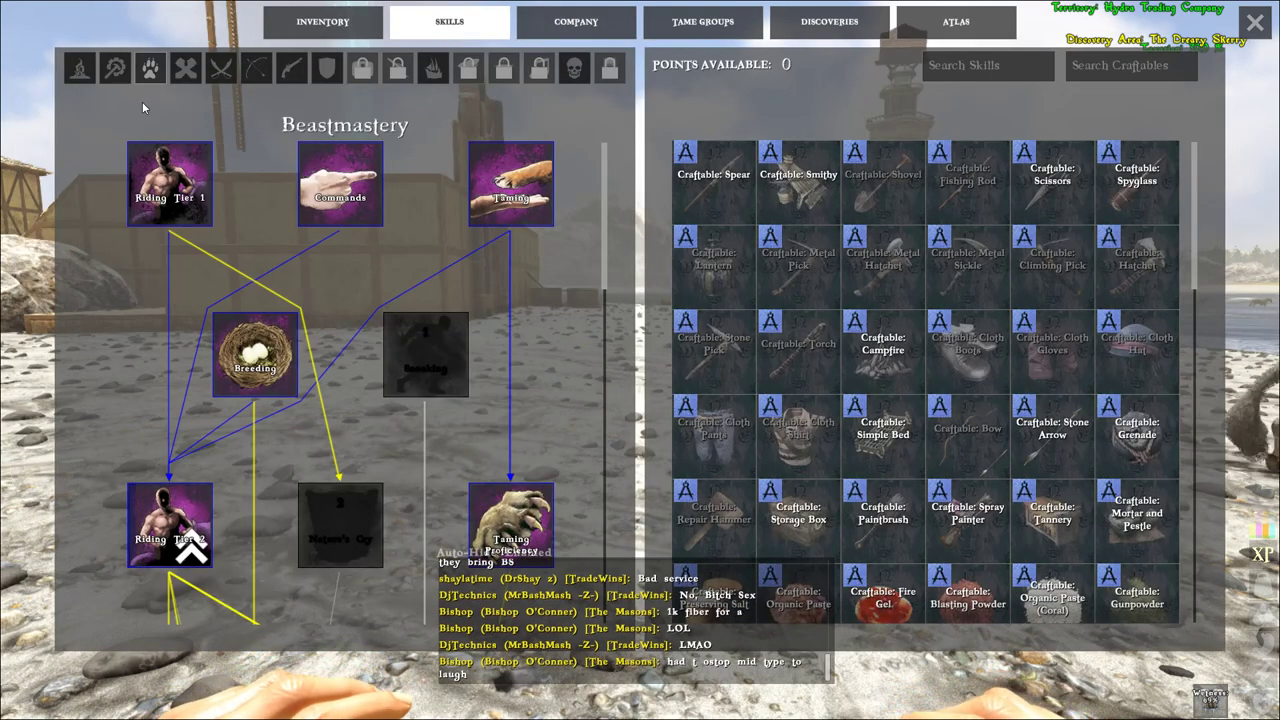
Show the Survivalism tree with The Basics, Tools of the Trade, Archery and Advanced Tools.
{"action": "left_click", "coordinate": [79, 68]}
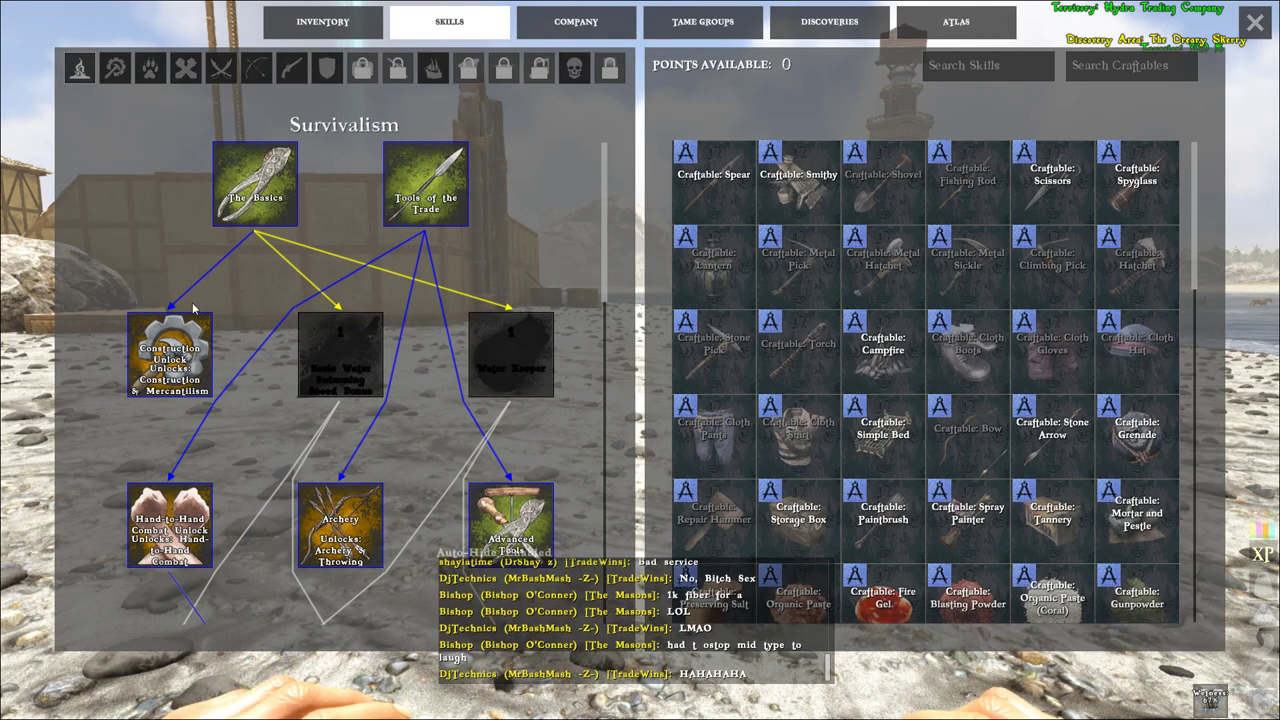
{"action": "mouse_move", "coordinate": [169, 355]}
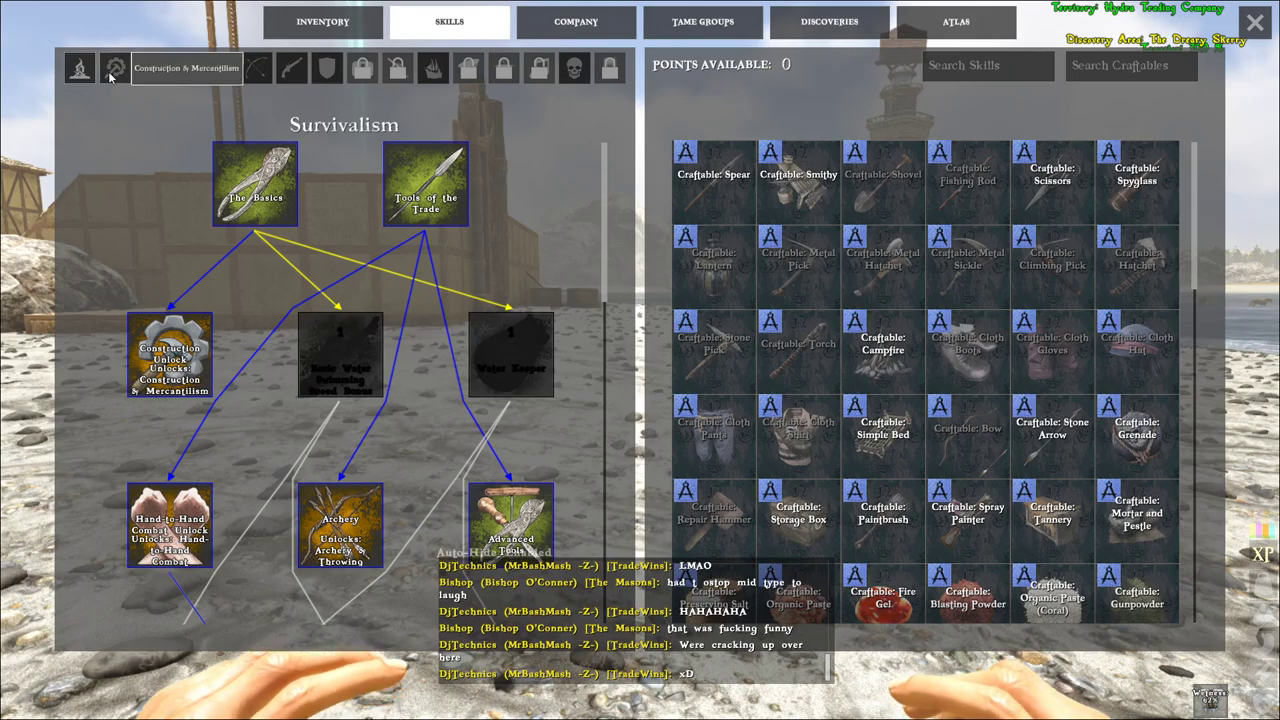
View the Construction & Mercantilism tree, then move to the Seamanship tree showing Basics of Sailing.
{"action": "left_click", "coordinate": [114, 68]}
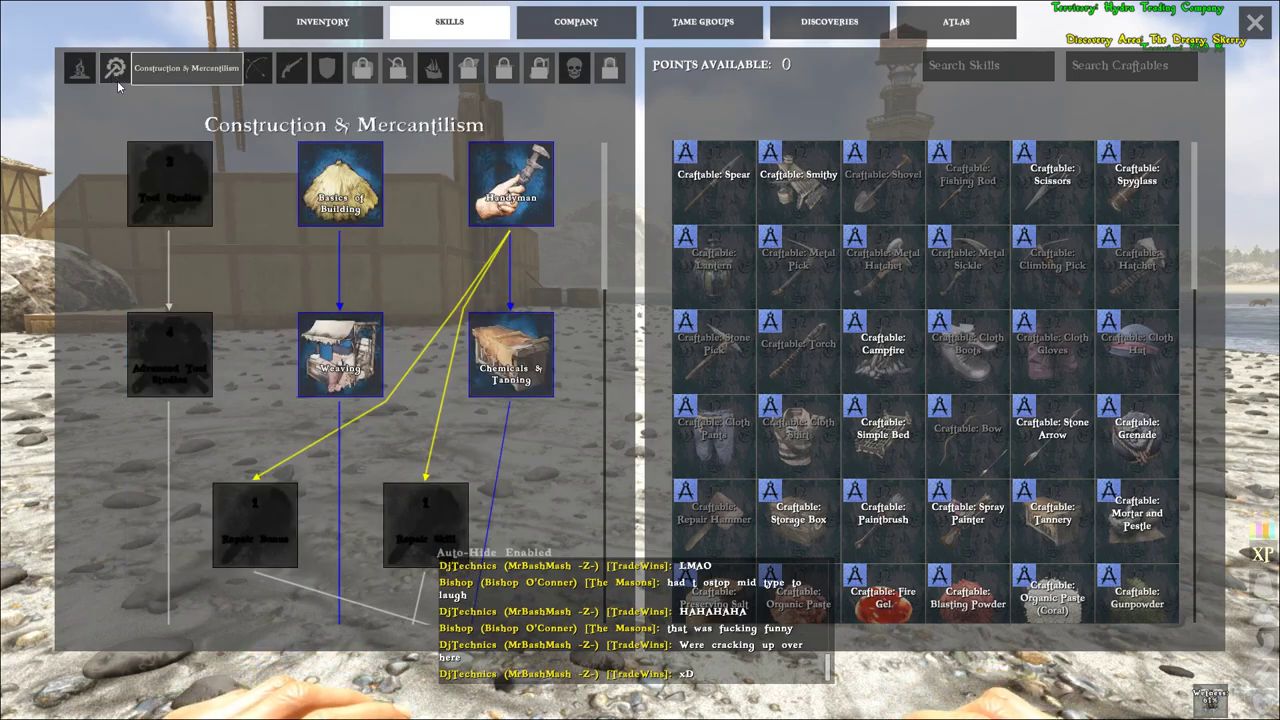
{"action": "mouse_move", "coordinate": [511, 182]}
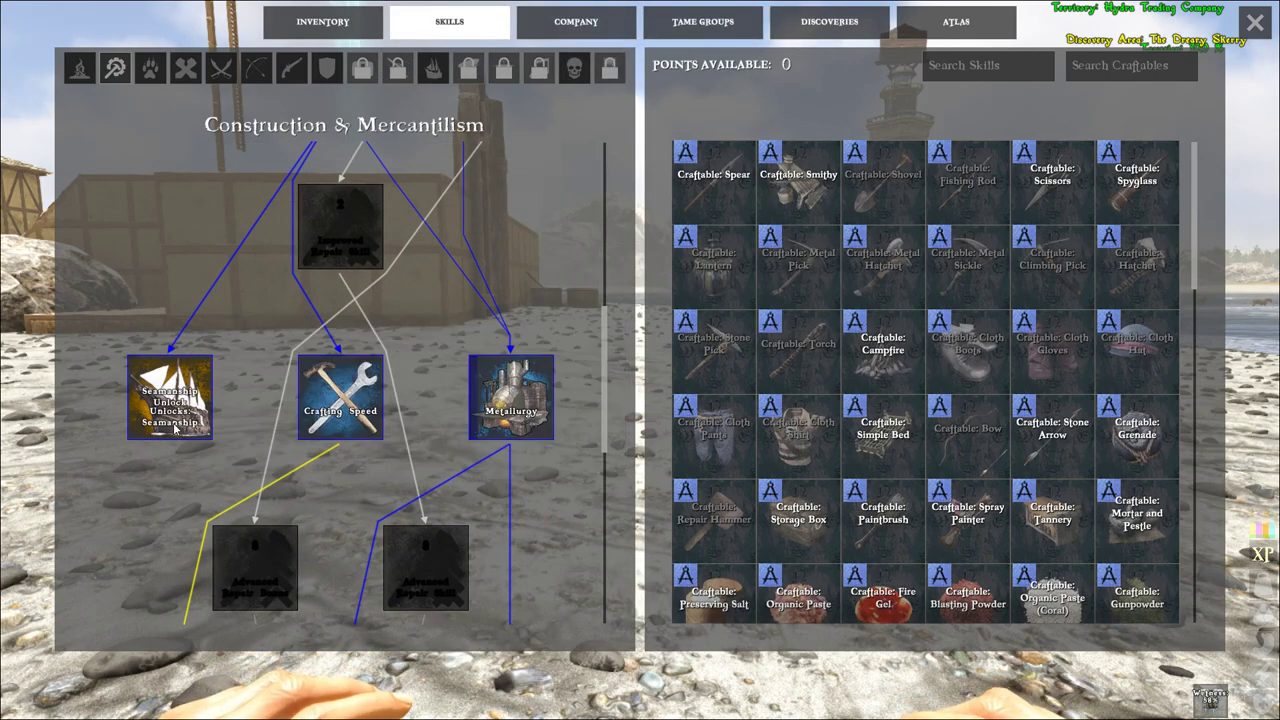
{"action": "mouse_move", "coordinate": [170, 398]}
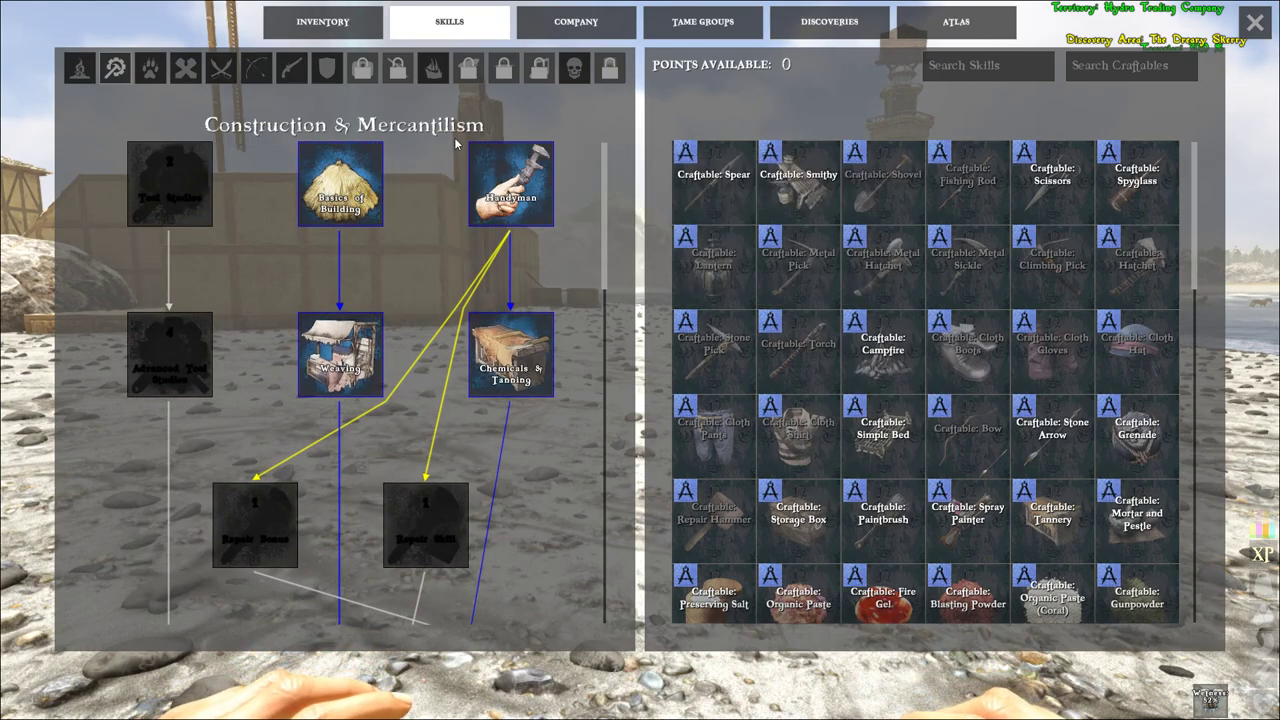
{"action": "left_click", "coordinate": [432, 68]}
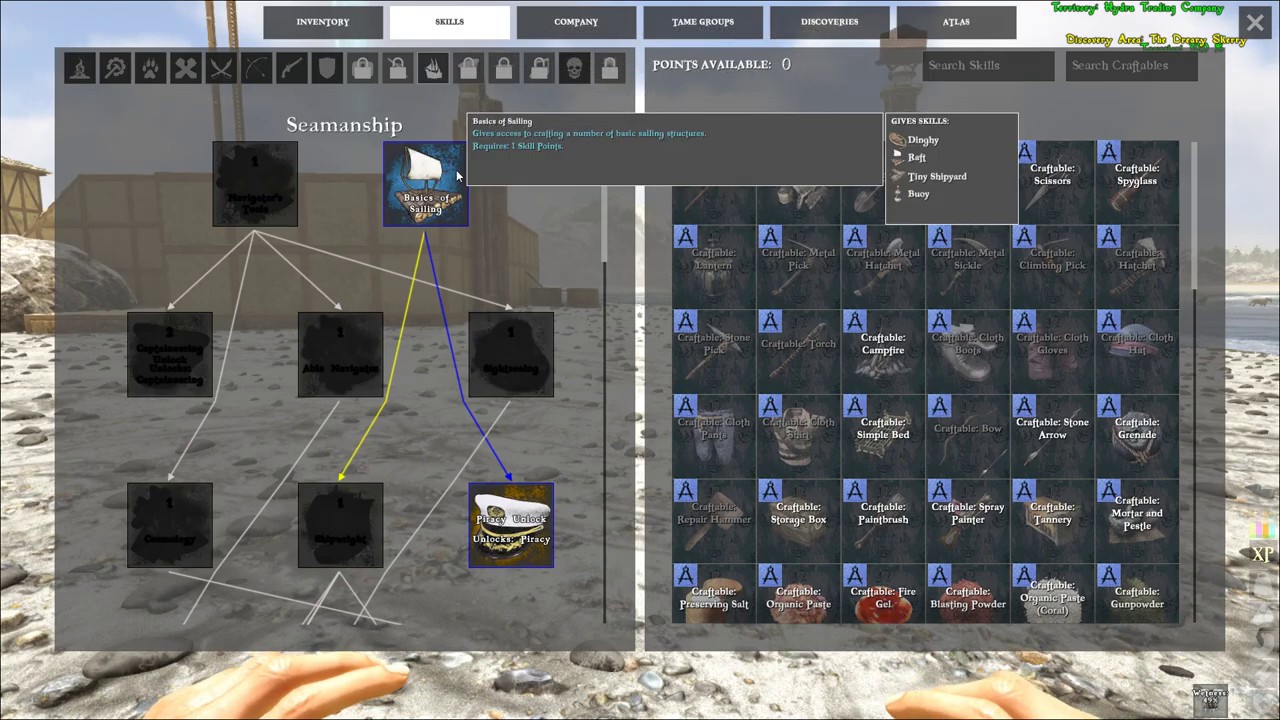
{"action": "mouse_move", "coordinate": [510, 524]}
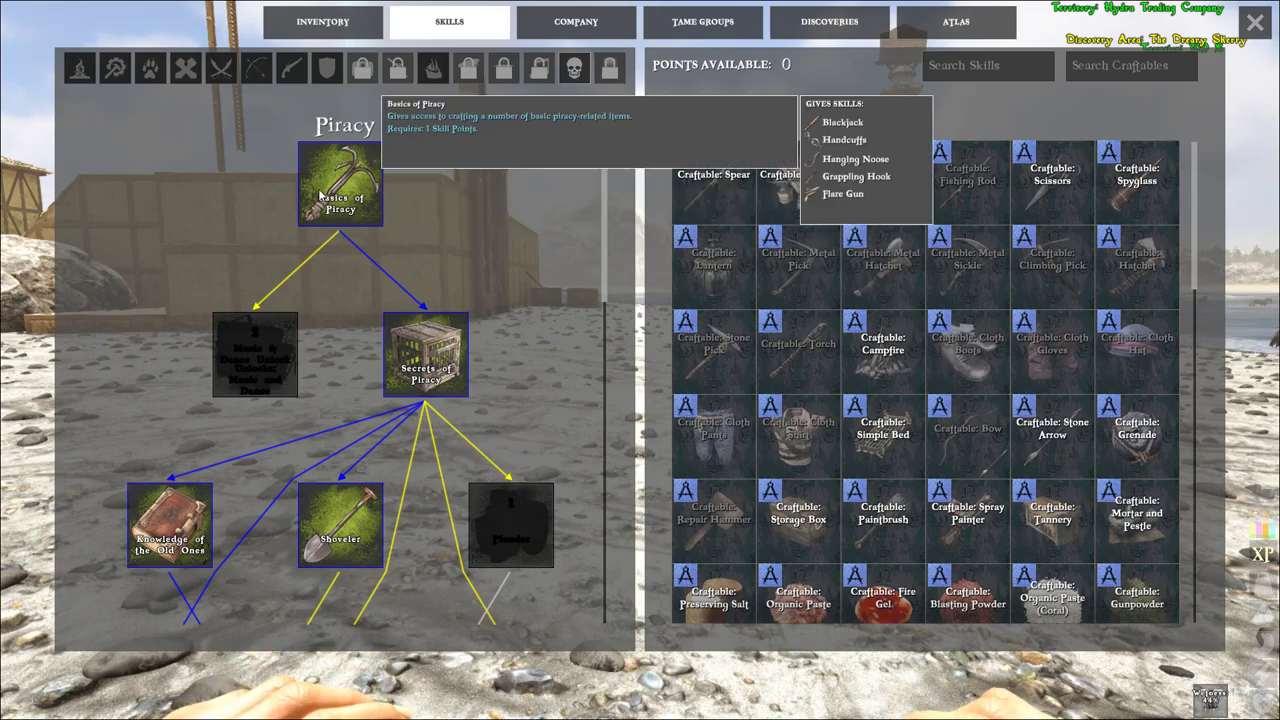
{"action": "mouse_move", "coordinate": [255, 355]}
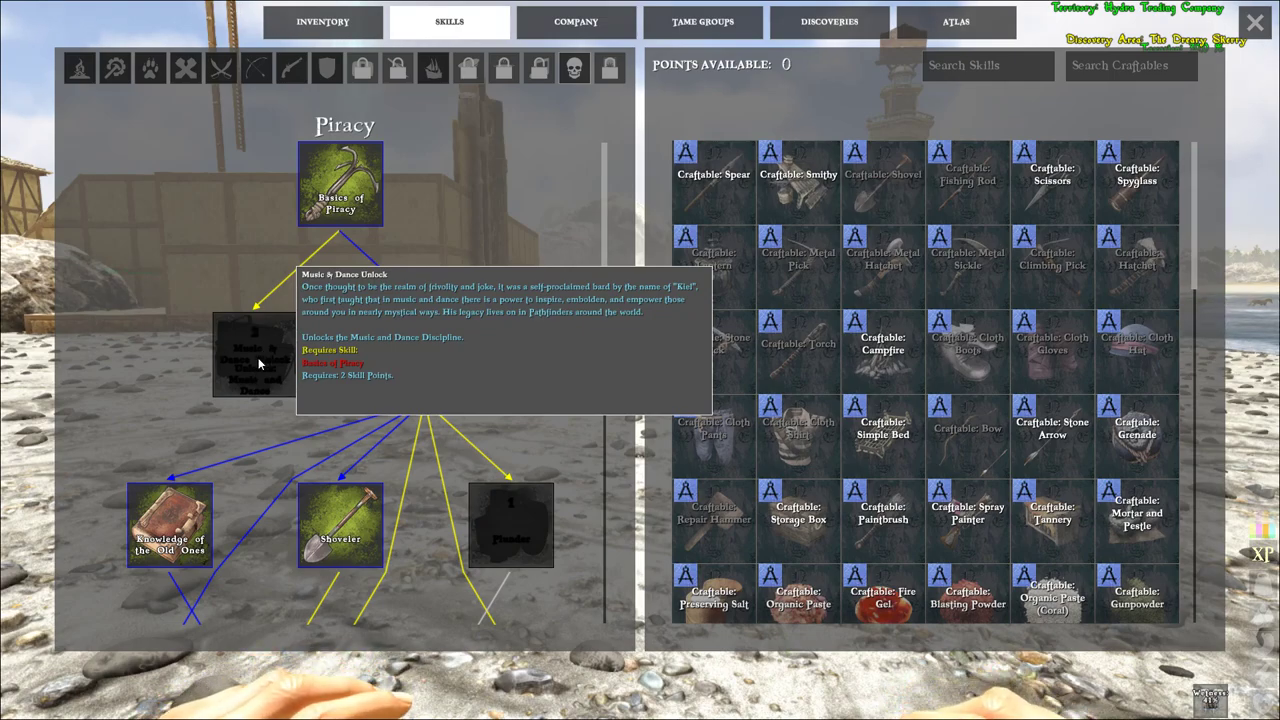
{"action": "mouse_move", "coordinate": [268, 350]}
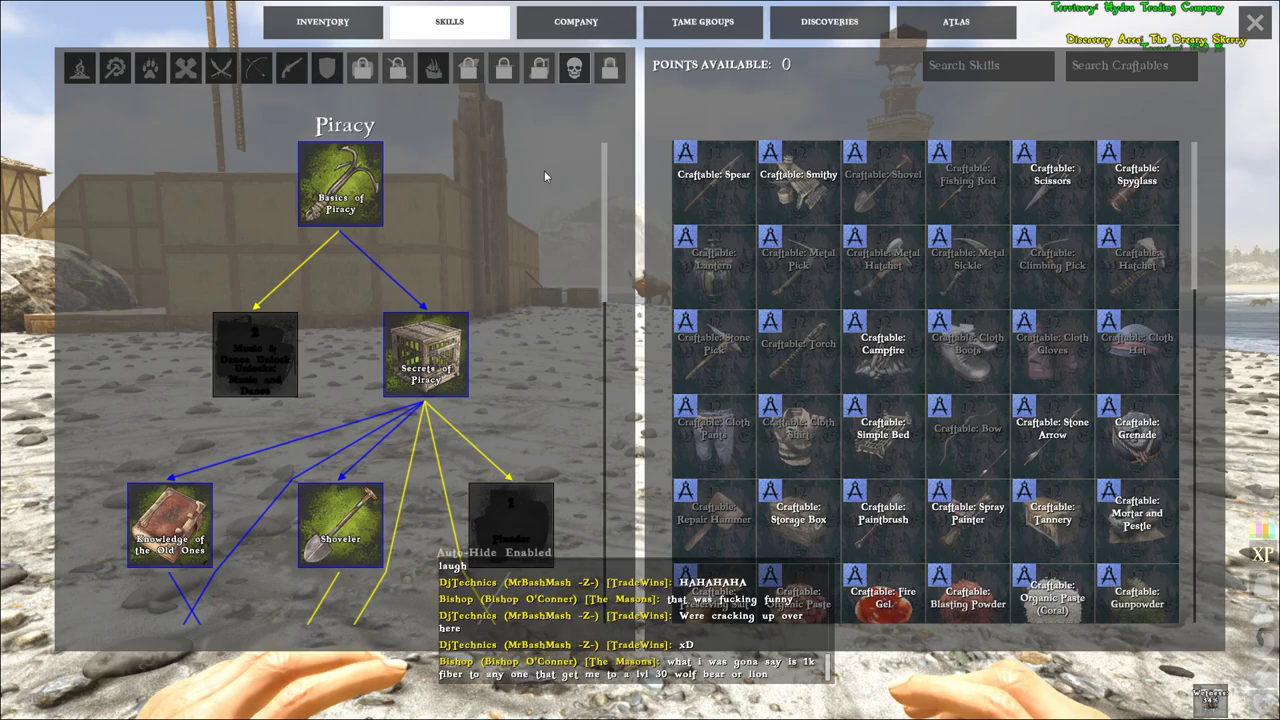
{"action": "mouse_move", "coordinate": [512, 283]}
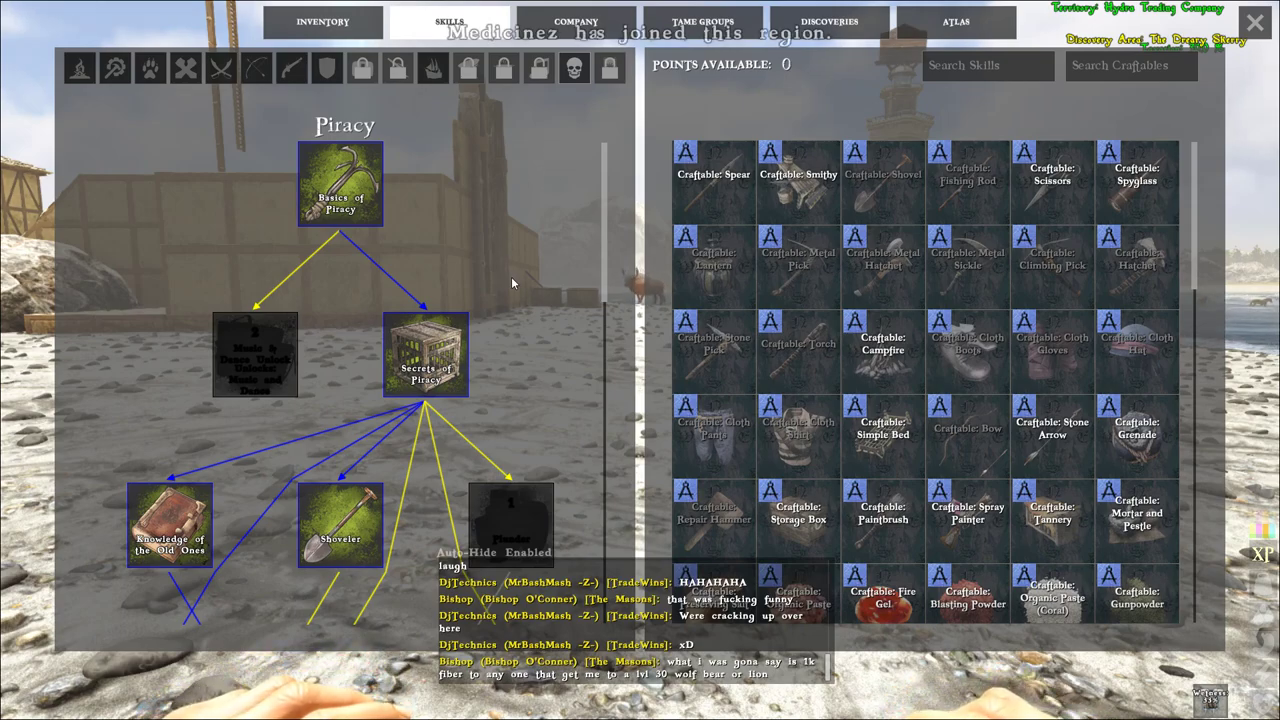
{"action": "mouse_move", "coordinate": [528, 267]}
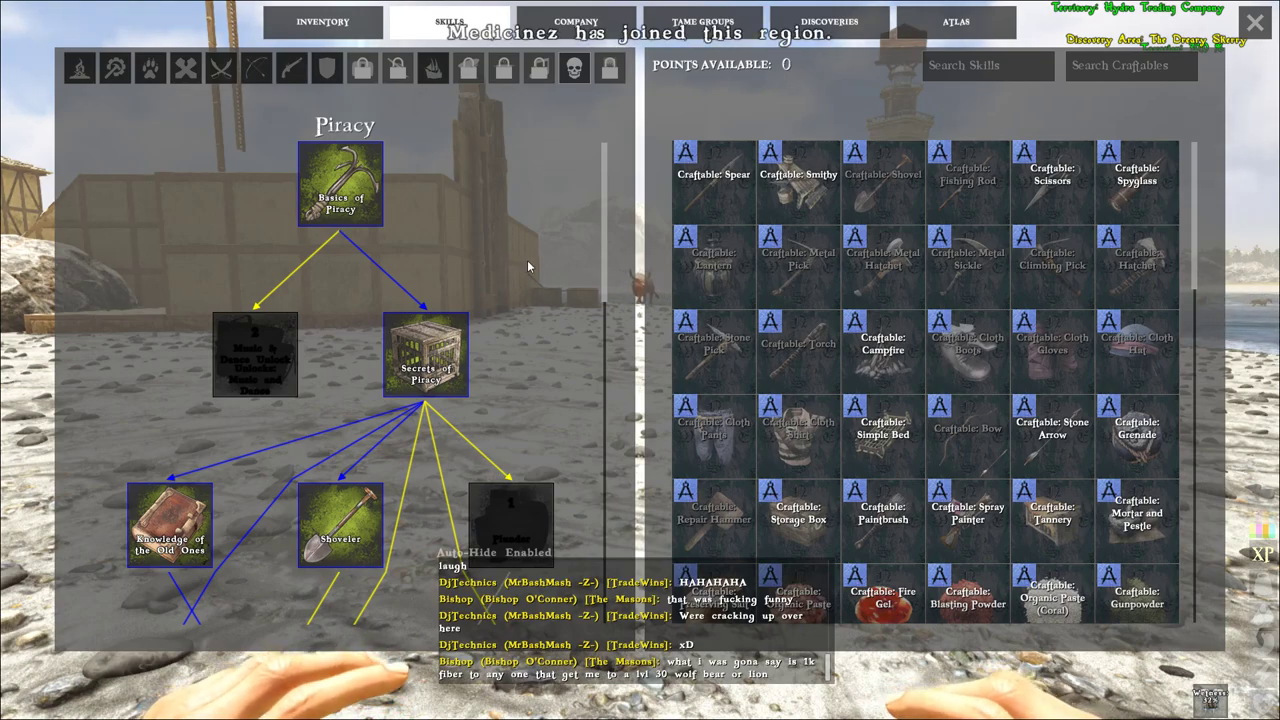